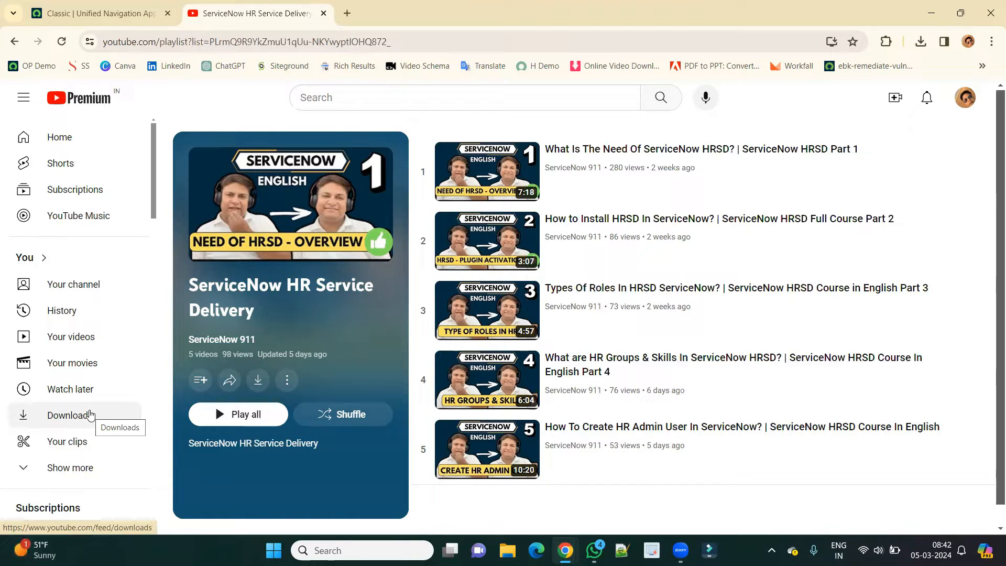
pyautogui.moveTo(454, 302)
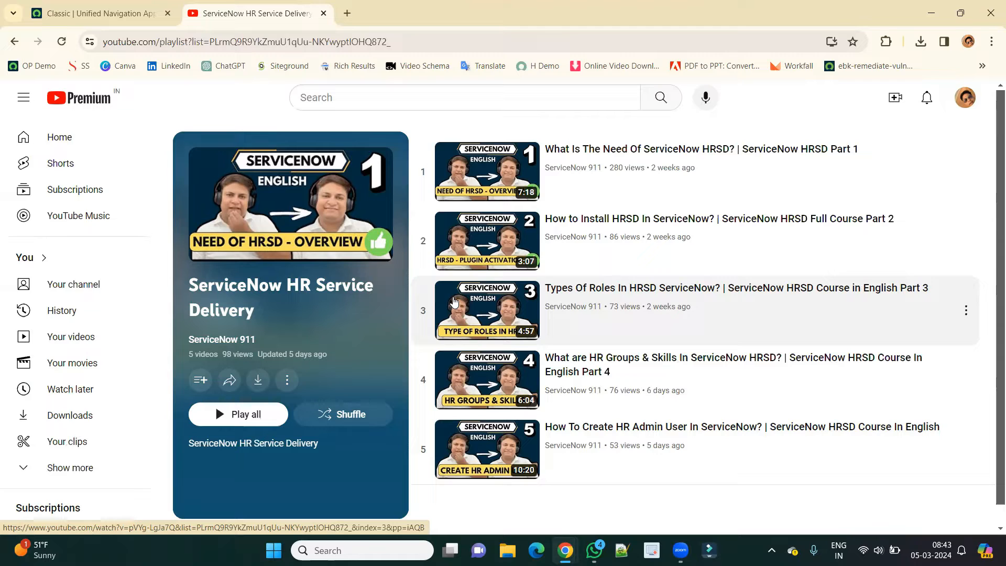
pyautogui.moveTo(538, 488)
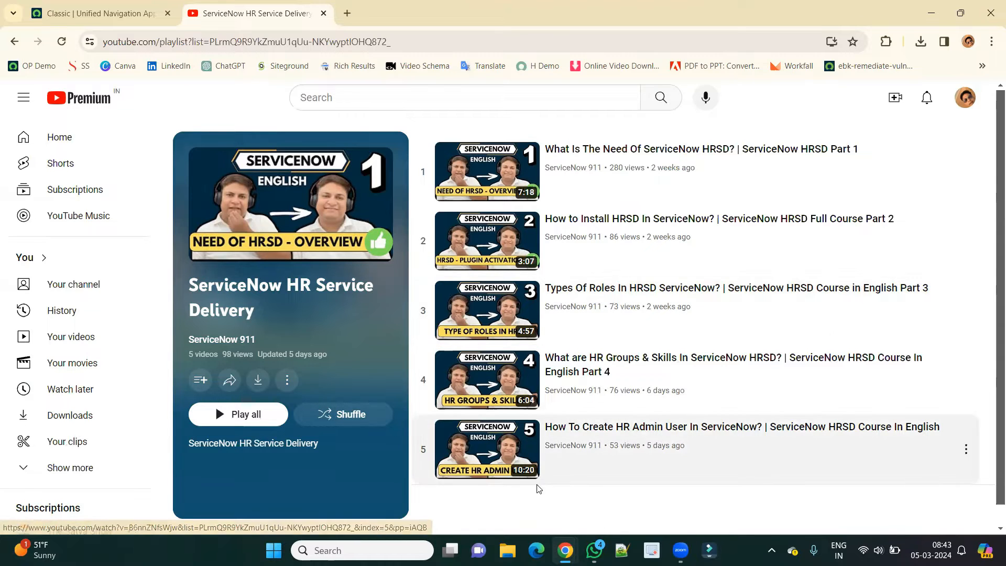
pyautogui.moveTo(562, 497)
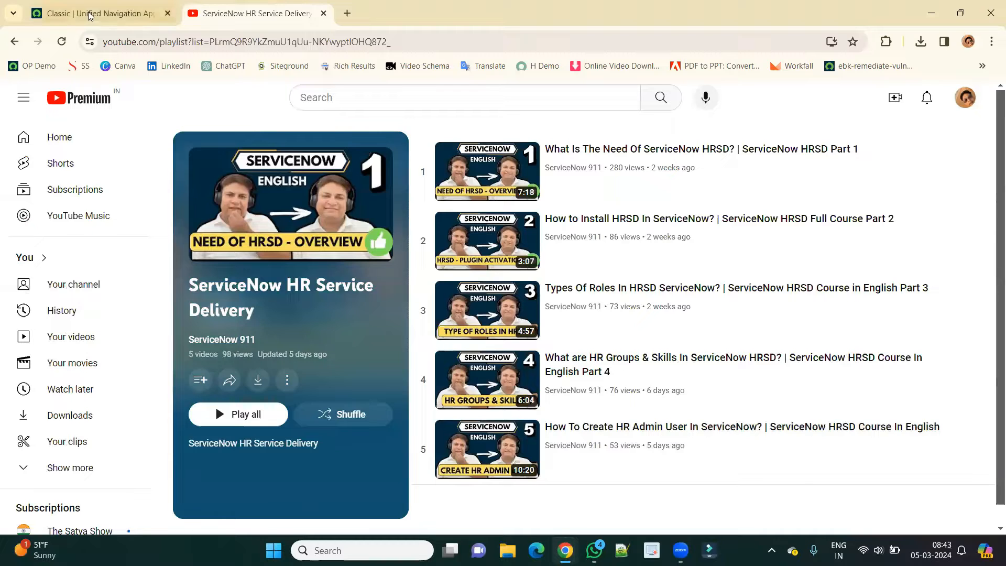
# - From the HR Profile navigator menu, open HR Profiles and Users in separate tabs, showing Users (688 records)
pyautogui.click(92, 13)
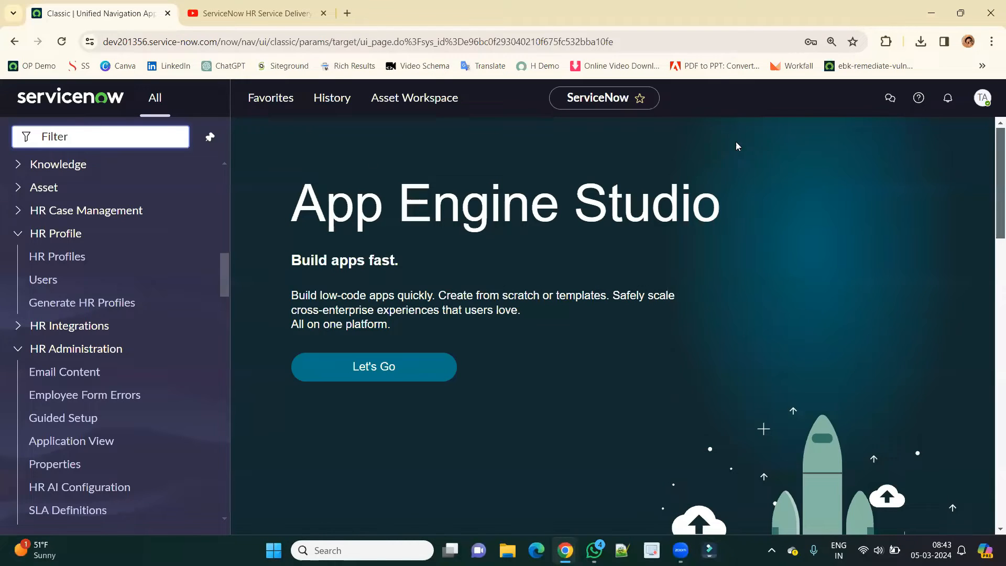
pyautogui.click(982, 98)
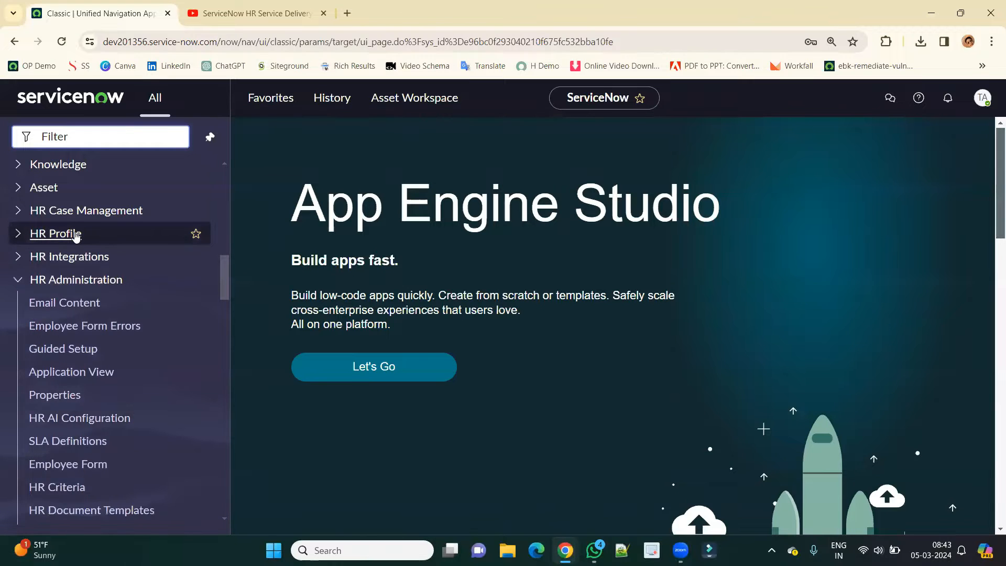
pyautogui.click(54, 233)
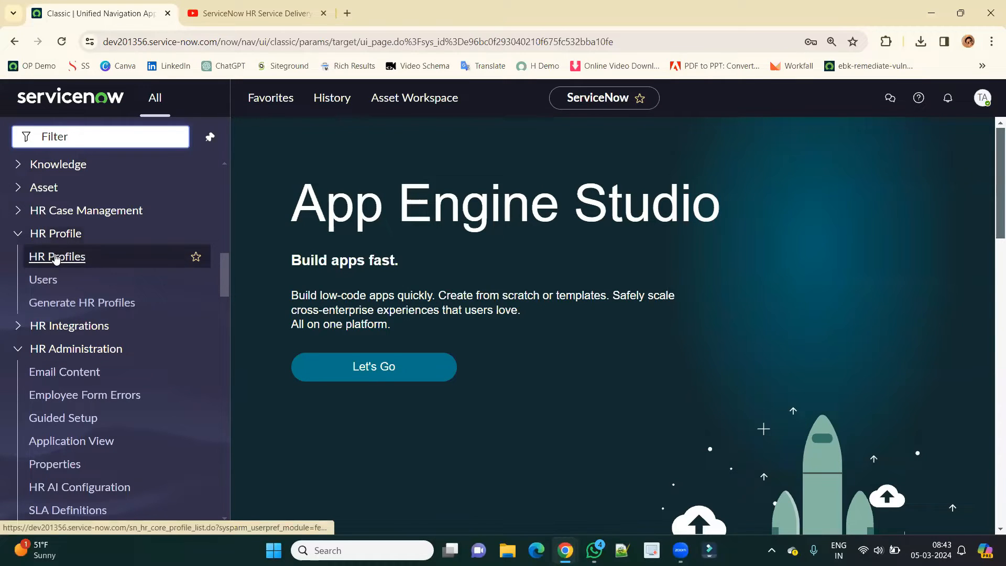
pyautogui.click(57, 256)
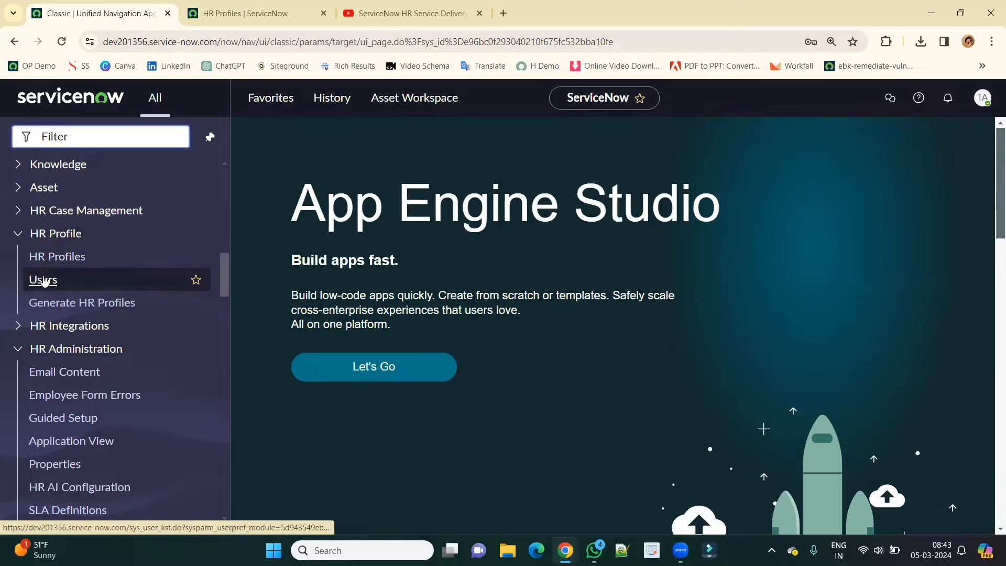
pyautogui.click(43, 279)
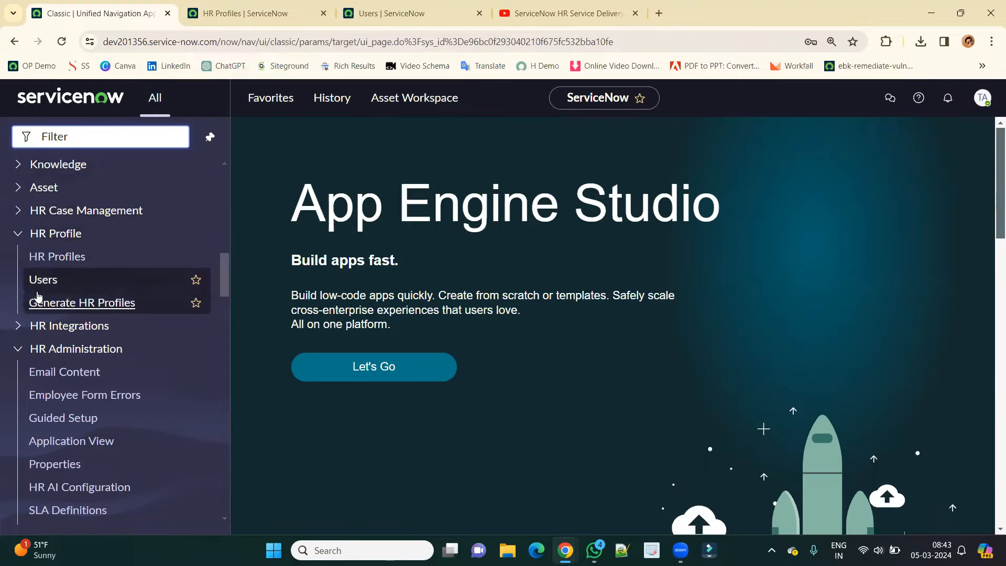
pyautogui.click(43, 279)
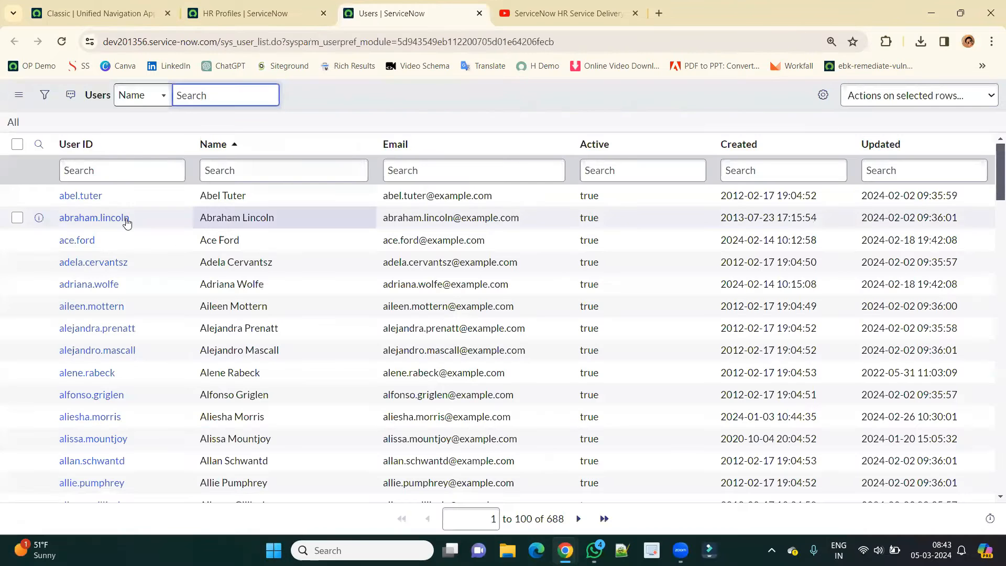
# - Open abel.tuter's user record in its own tab, then switch to the 602-record HR Profiles list
pyautogui.click(81, 195)
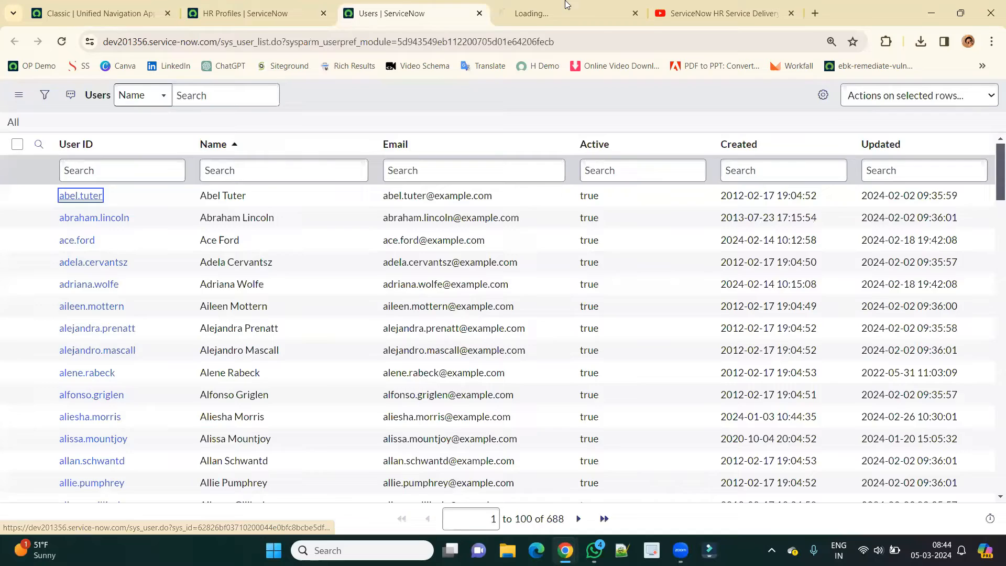
pyautogui.click(81, 195)
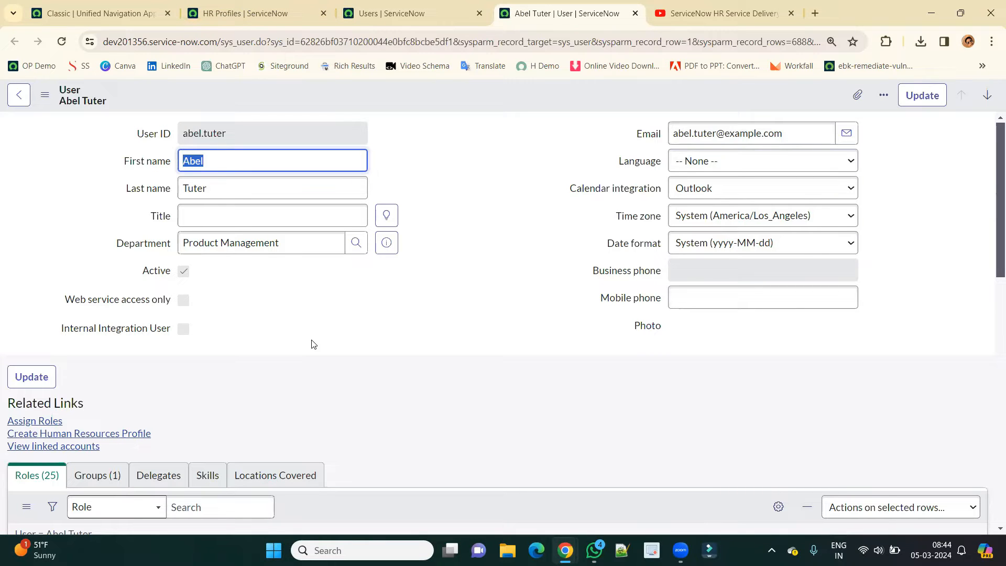
pyautogui.moveTo(100, 400)
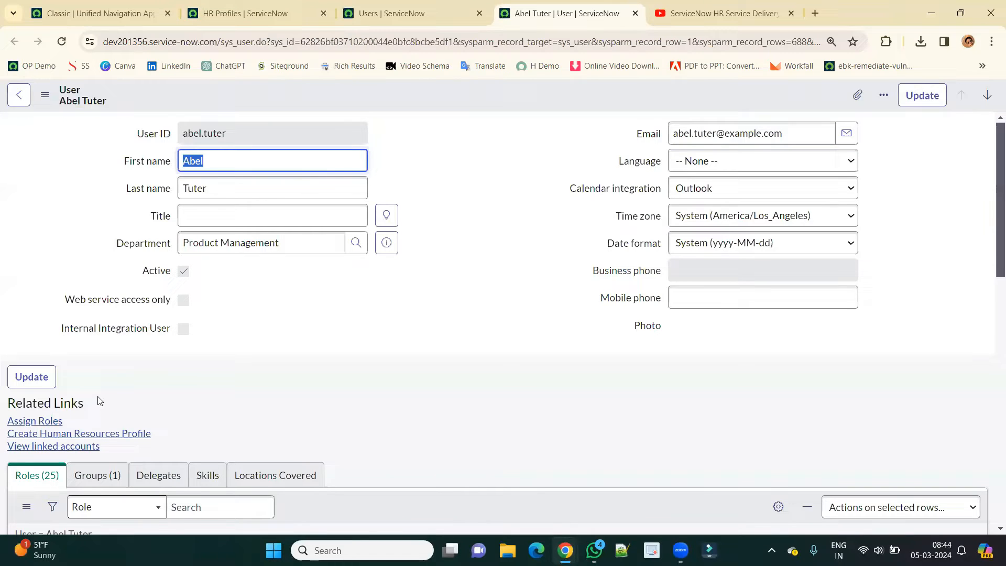
pyautogui.moveTo(166, 437)
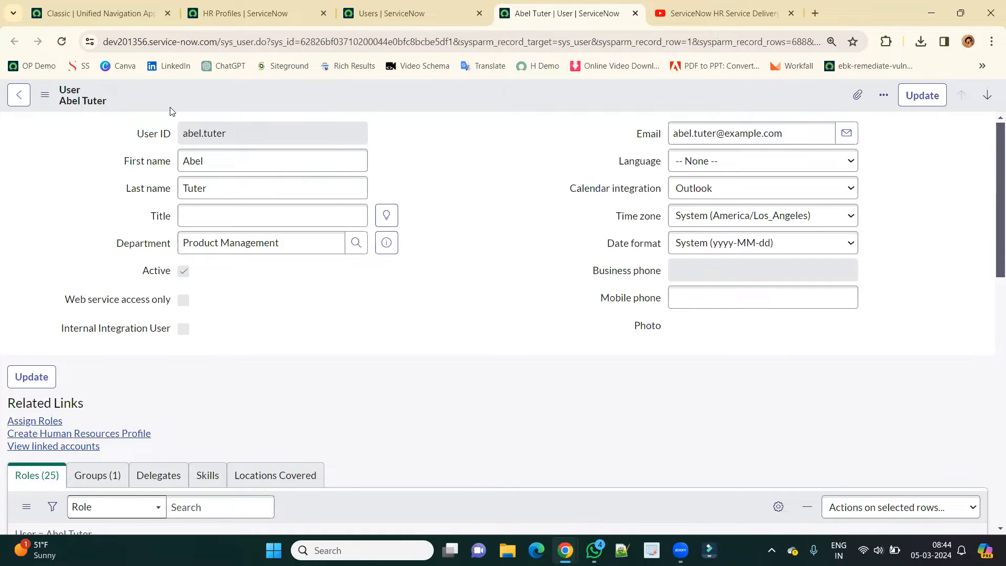
pyautogui.click(249, 14)
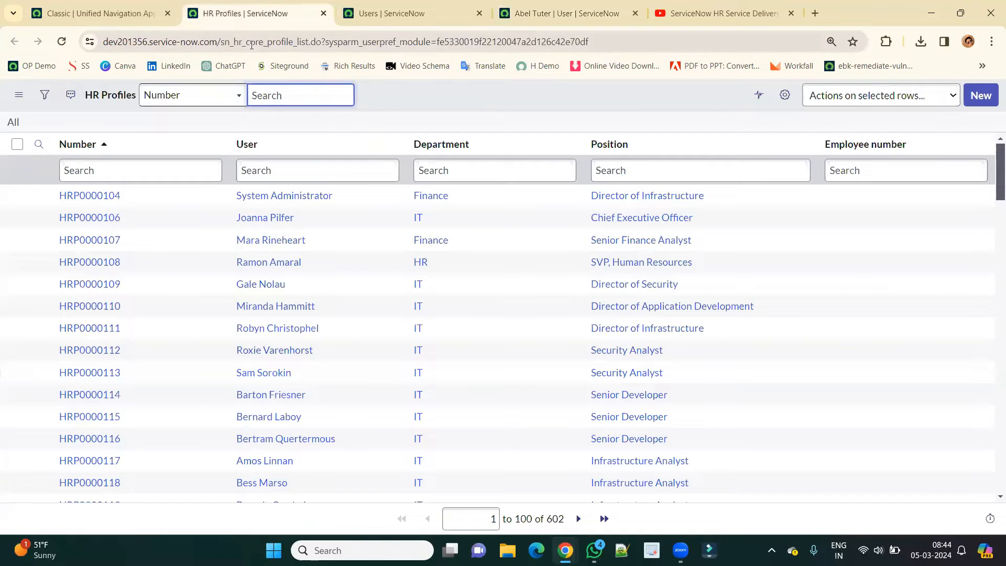
# - Open Joanna Pilfer's HR profile HRP0000106 in a new tab and compare with Abel Tuter's Mobile phone field
pyautogui.doubleClick(241, 42)
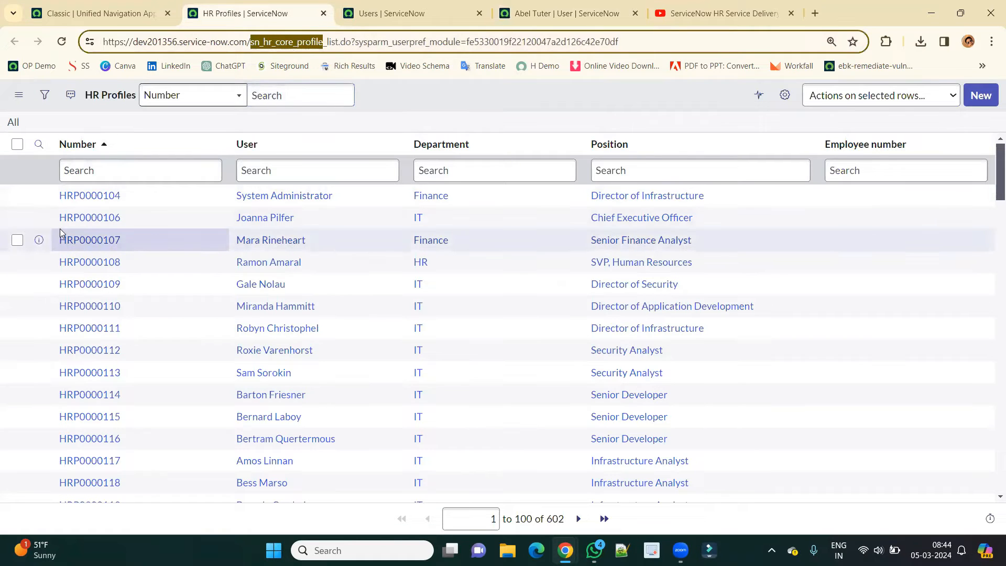
pyautogui.click(89, 217)
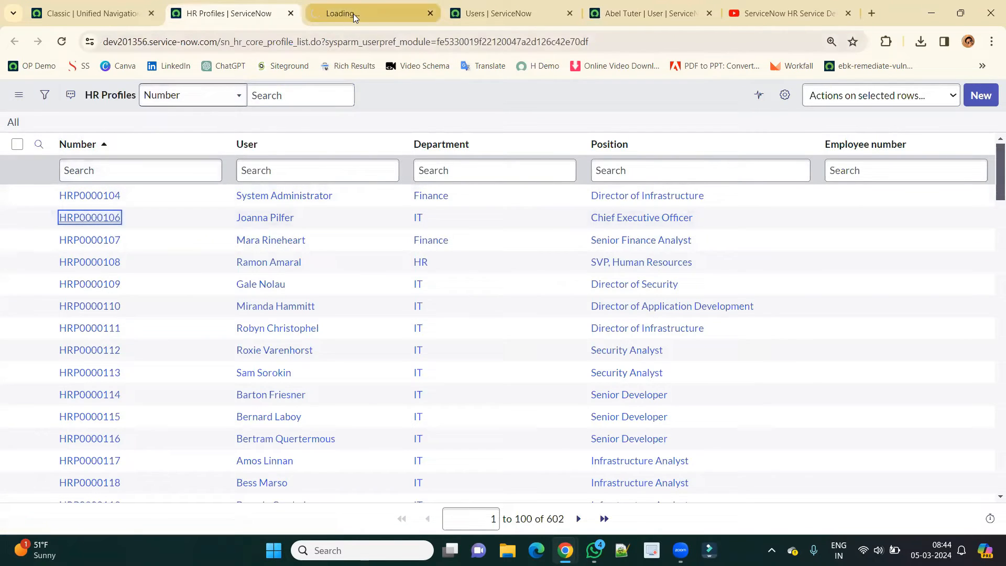
pyautogui.click(89, 217)
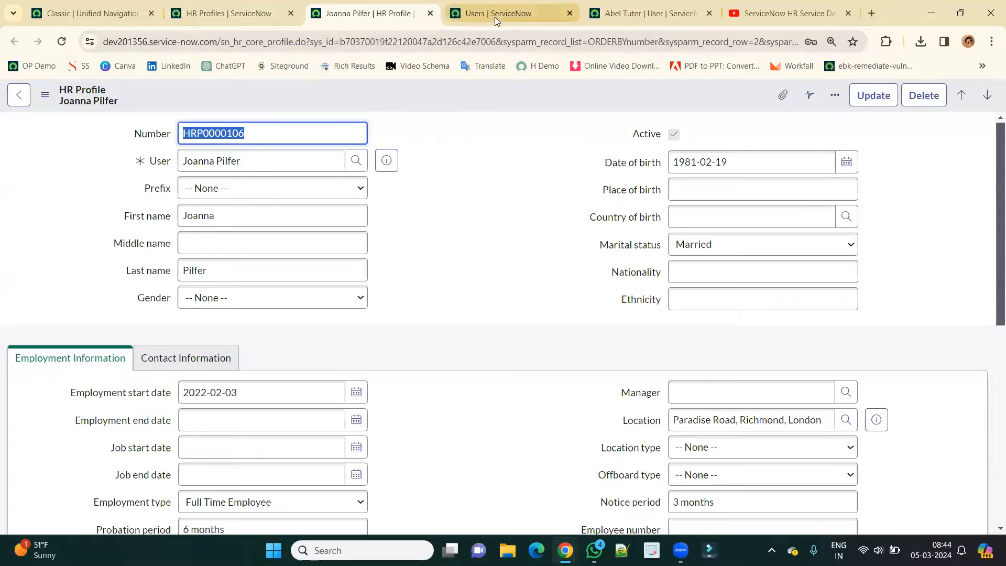
pyautogui.click(499, 13)
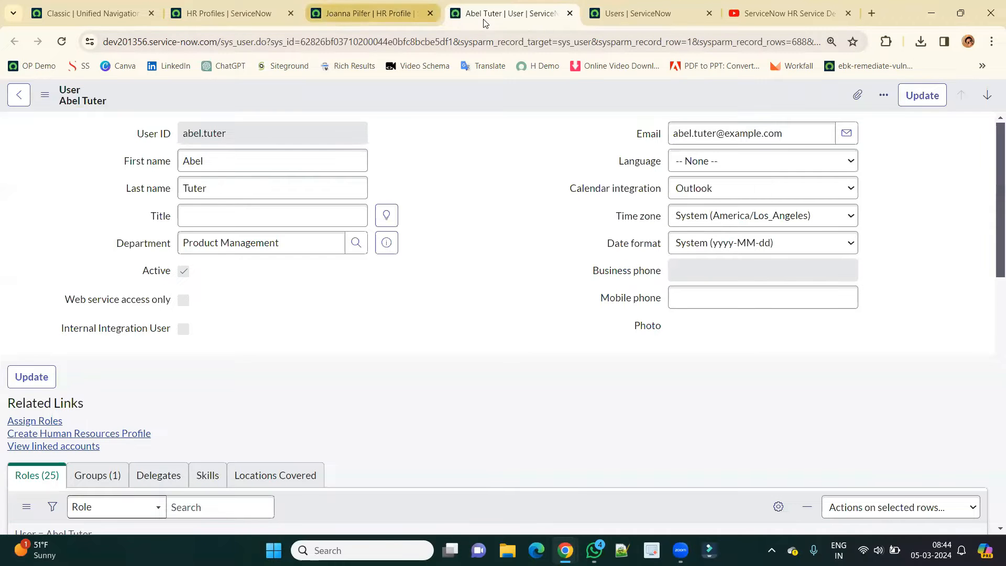
pyautogui.click(373, 13)
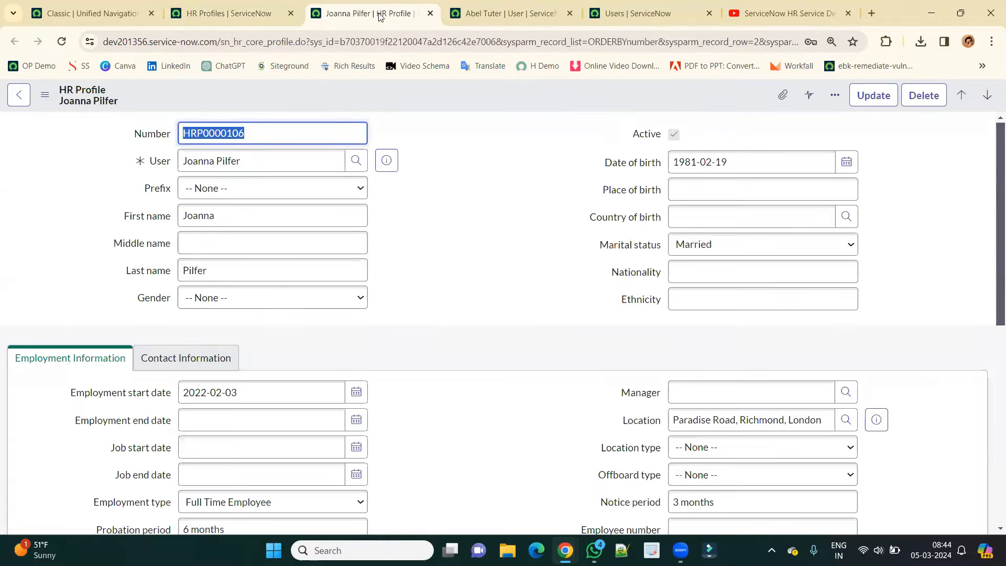
pyautogui.moveTo(406, 100)
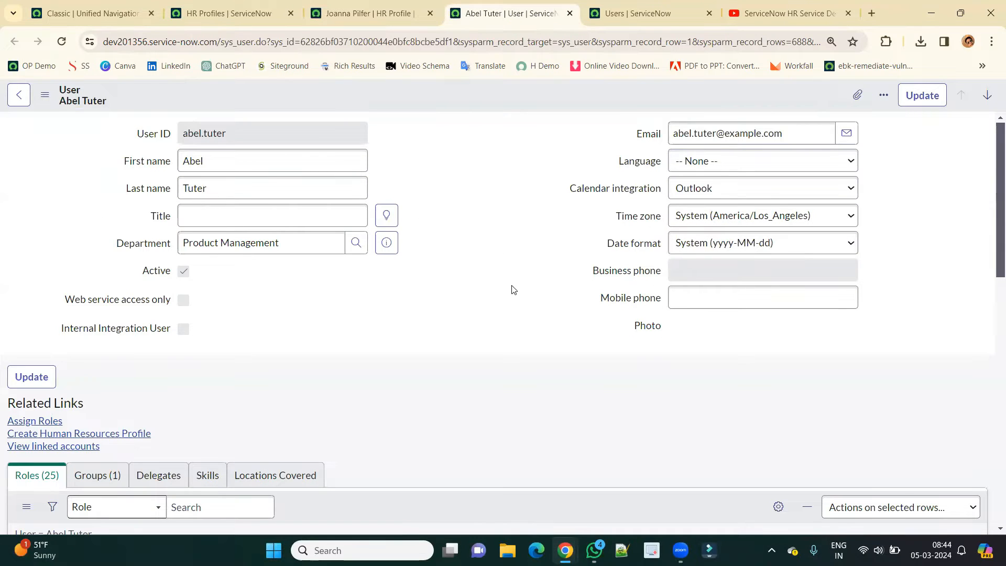
pyautogui.click(763, 297)
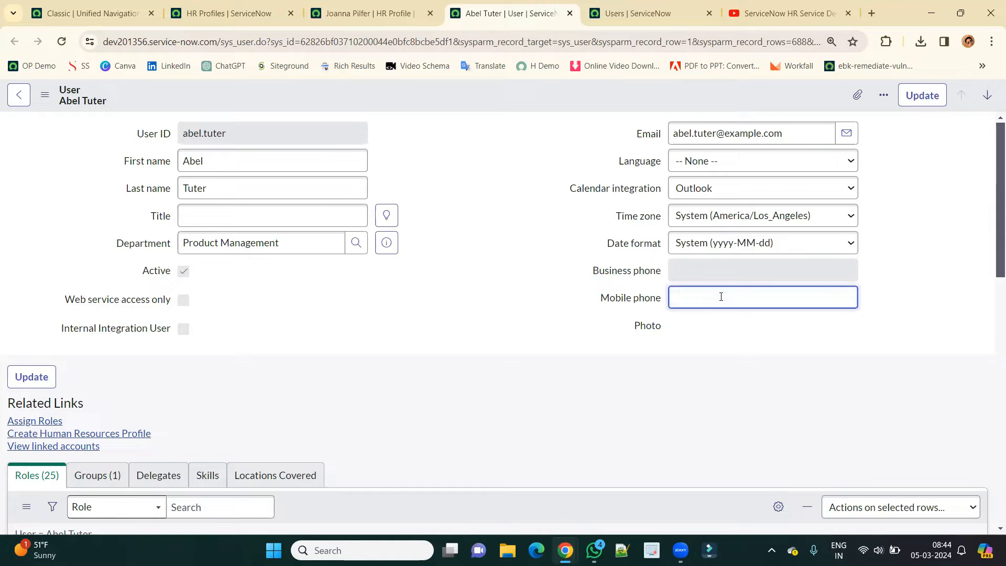
pyautogui.moveTo(135, 292)
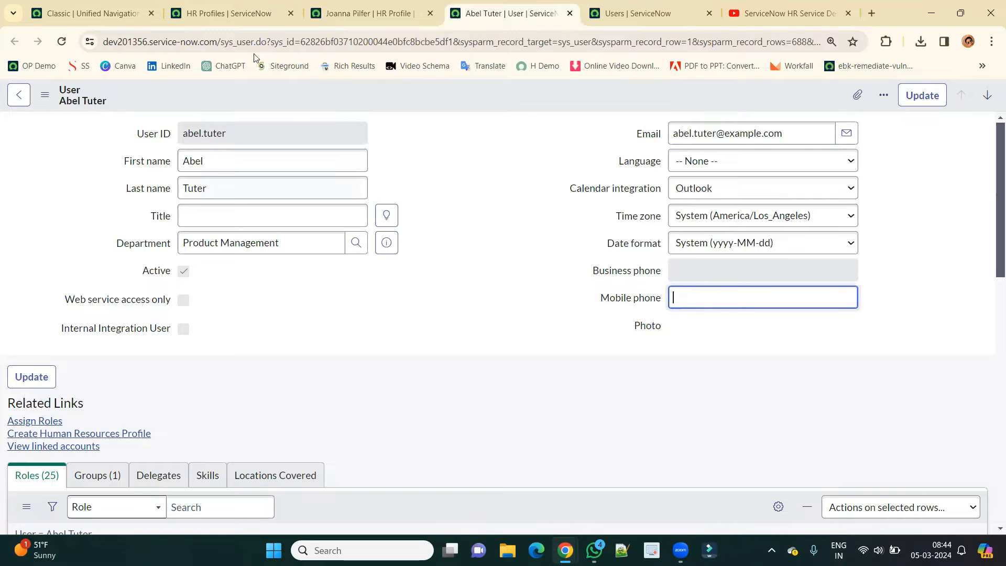
pyautogui.click(363, 13)
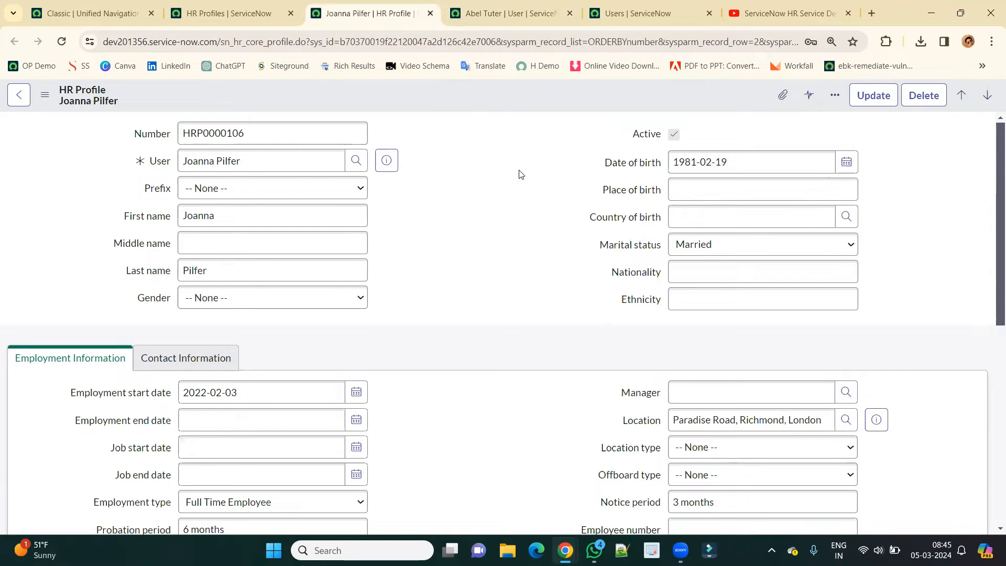
pyautogui.click(752, 162)
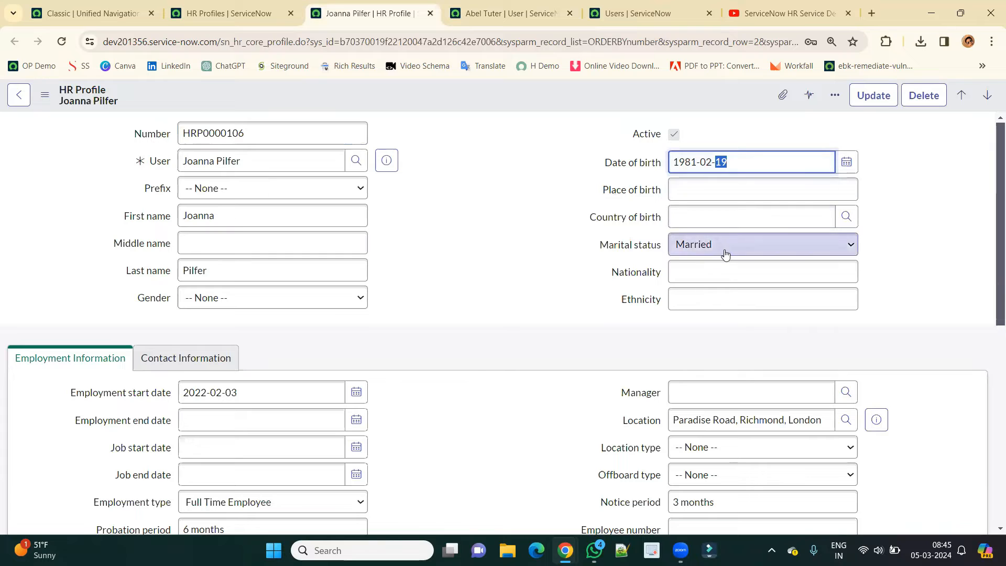
pyautogui.click(272, 297)
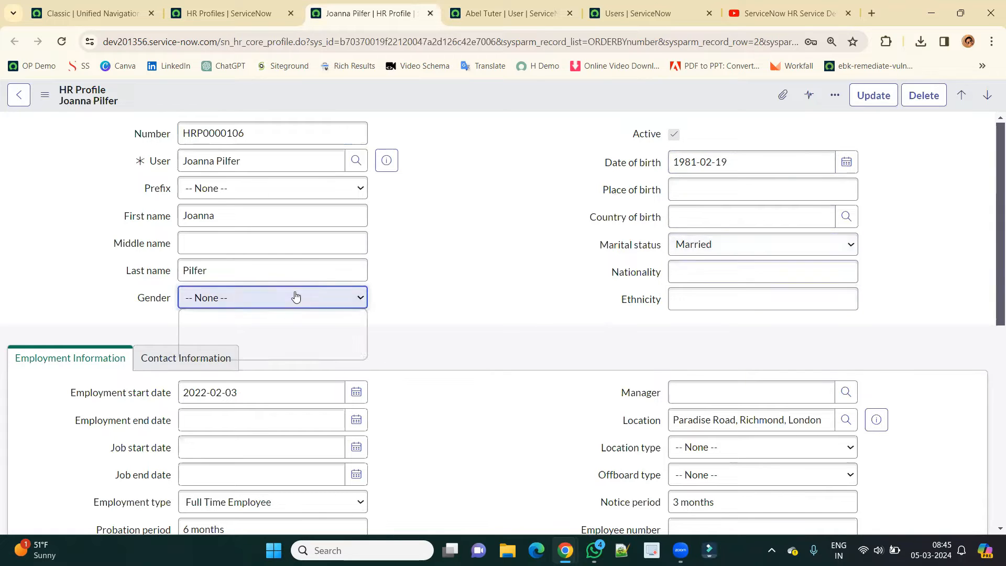
pyautogui.scroll(-3)
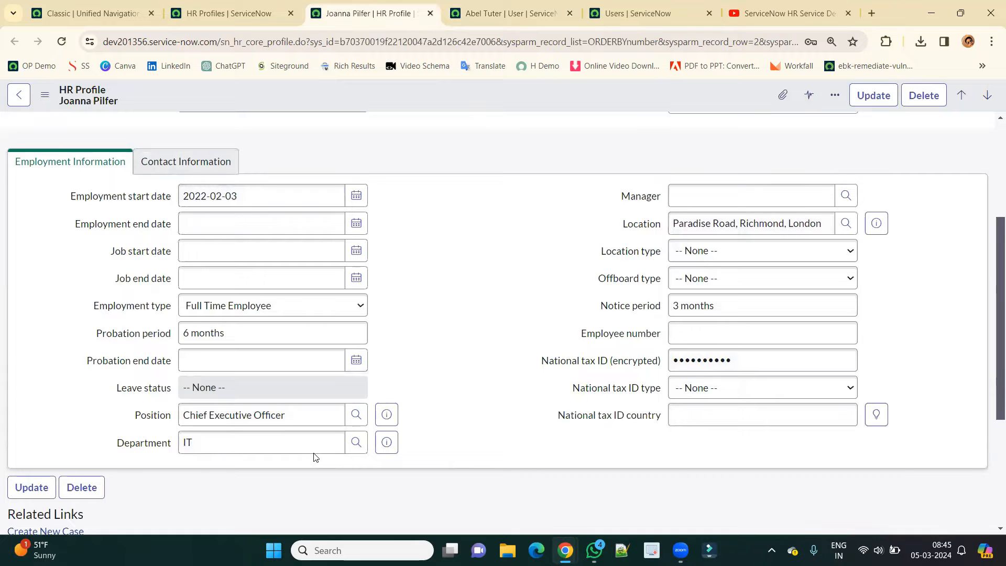
# - View her Contact Information, then check the Who Is Covered related list, which is empty
pyautogui.click(185, 161)
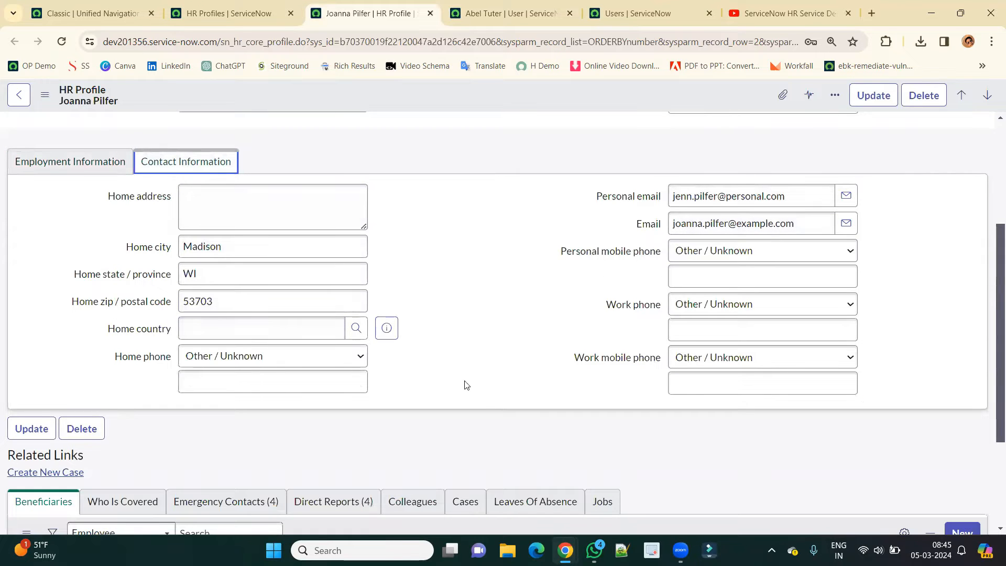
pyautogui.click(272, 207)
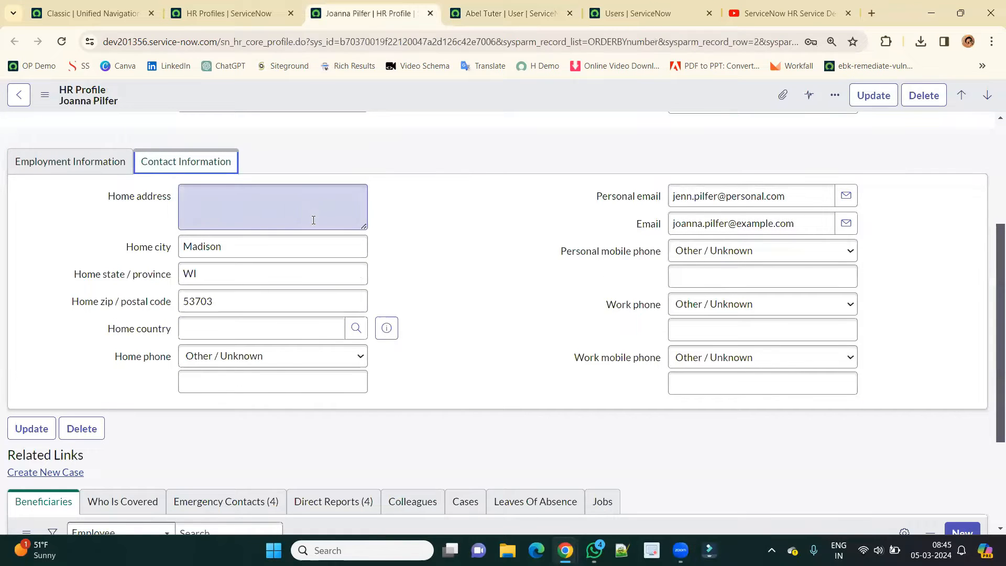
pyautogui.scroll(-3)
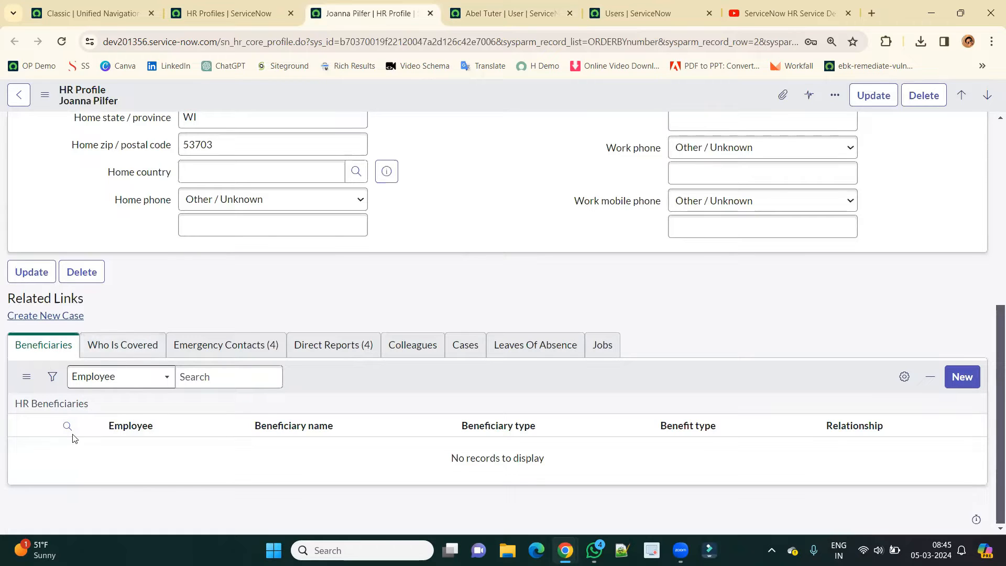
pyautogui.moveTo(160, 458)
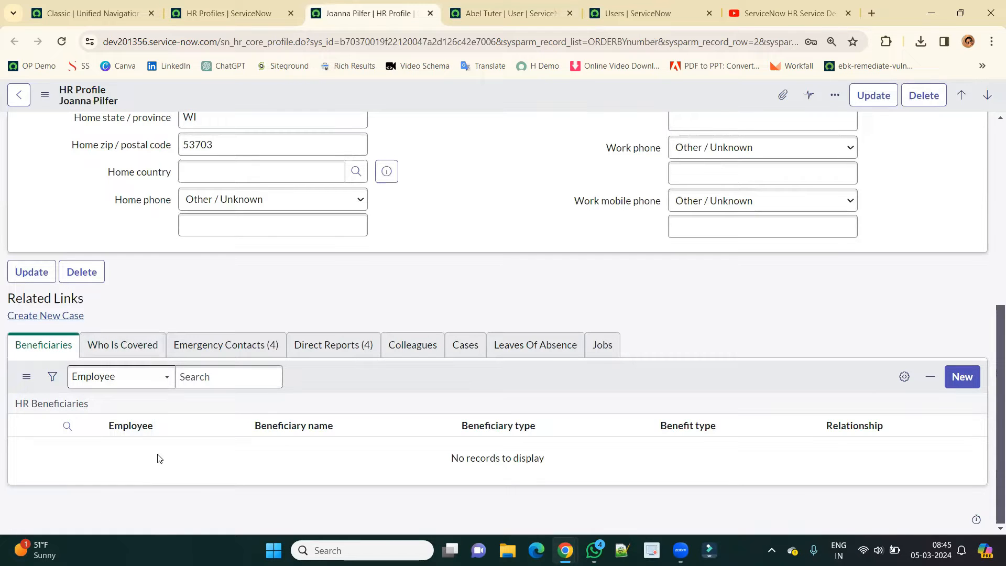
pyautogui.click(123, 345)
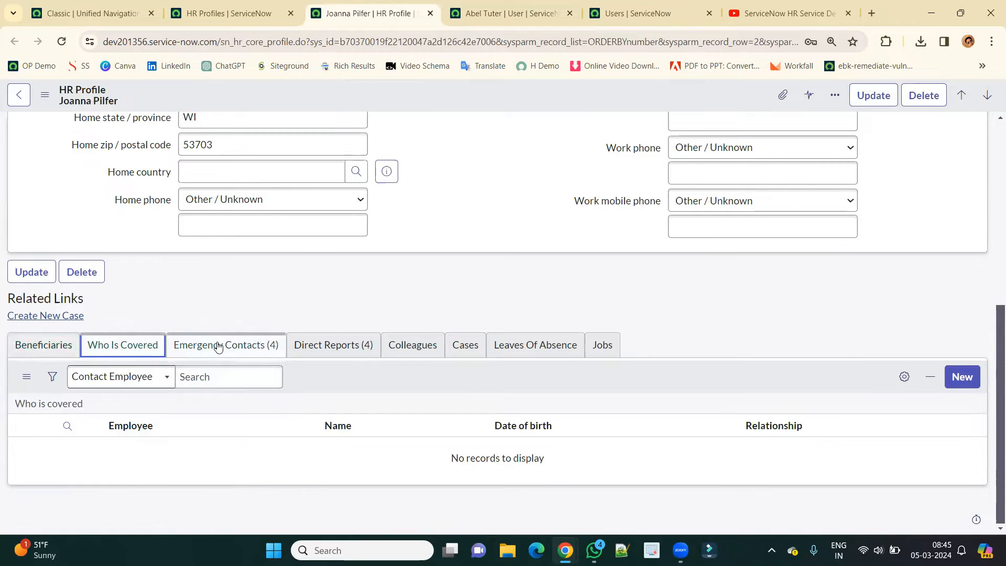
# - Check the Emergency Contacts (four), Cases, Leaves Of Absence and Jobs related lists, then scroll back up
pyautogui.click(226, 345)
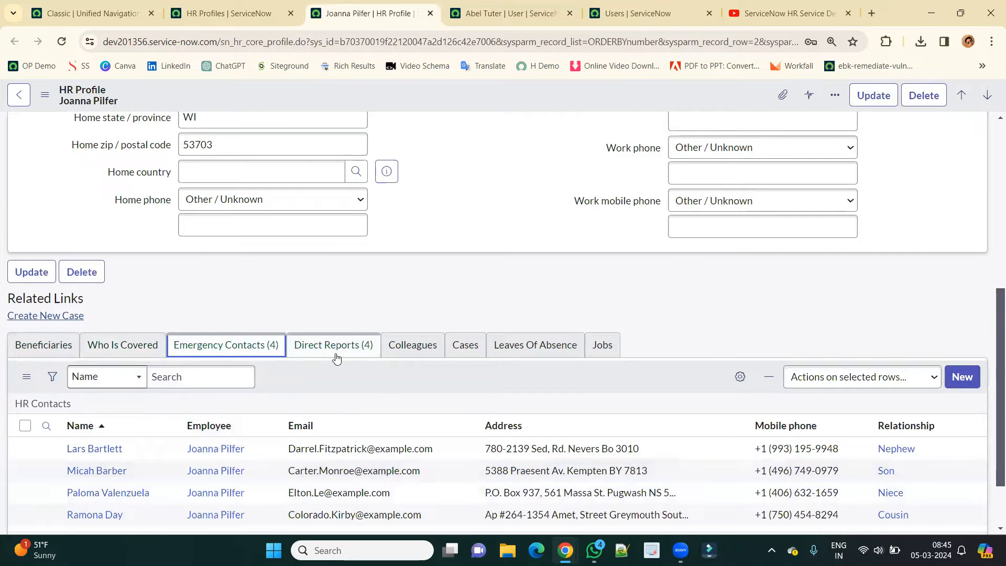
pyautogui.click(466, 344)
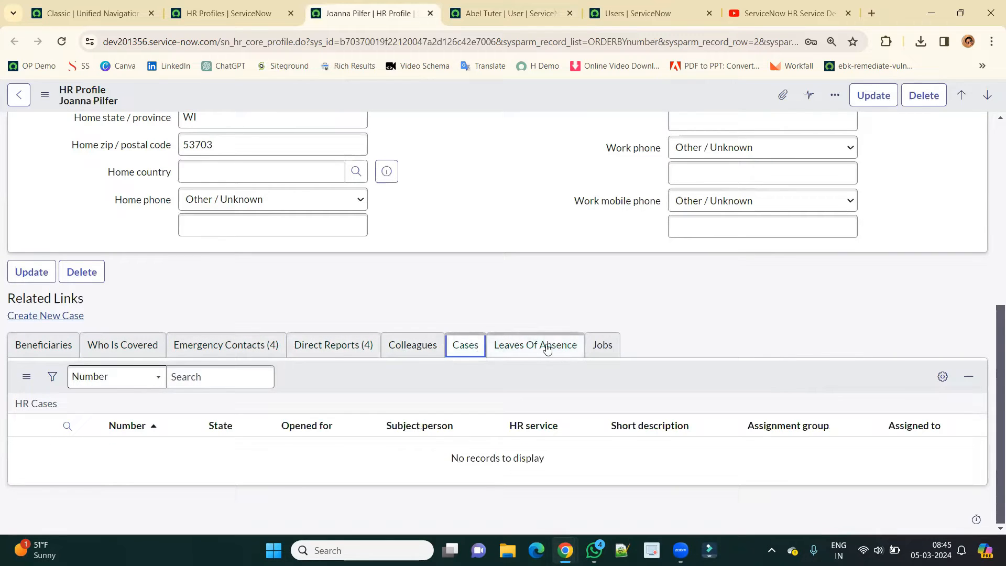
pyautogui.click(535, 345)
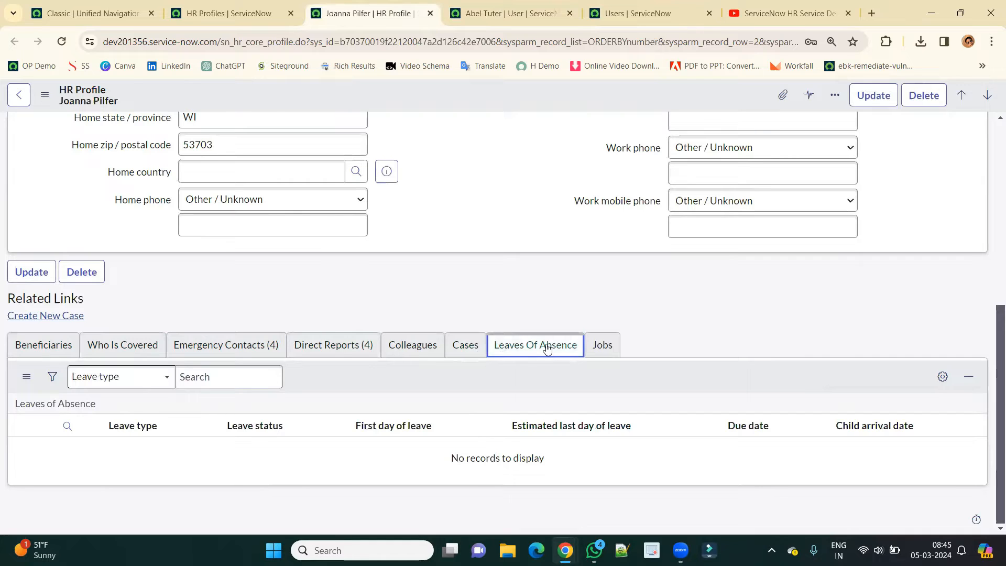
pyautogui.moveTo(588, 357)
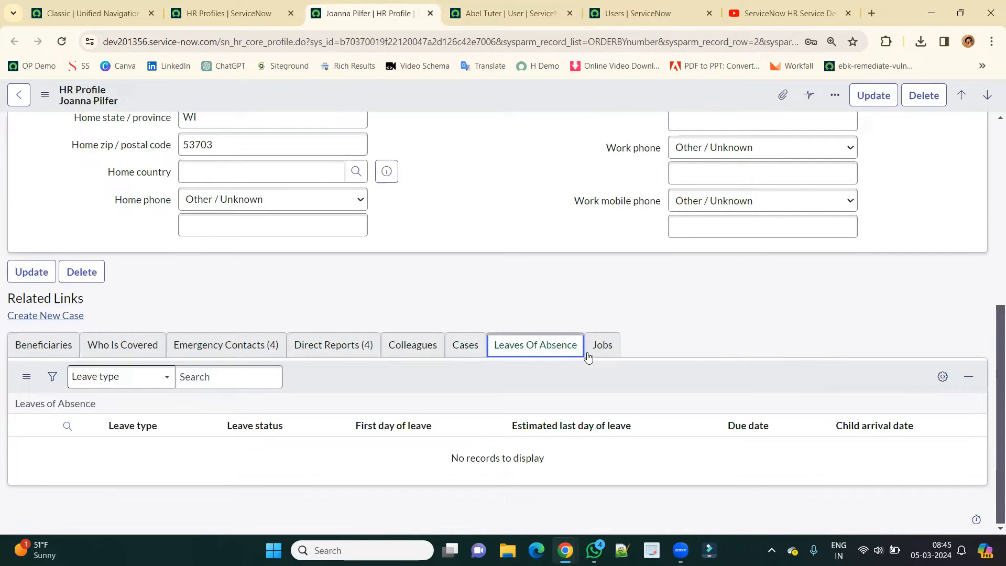
pyautogui.click(602, 345)
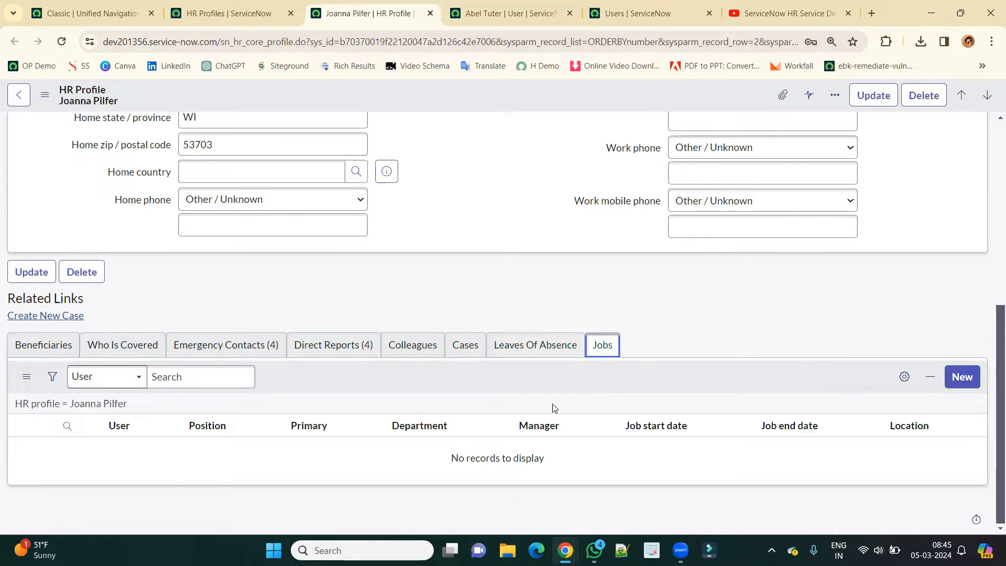
pyautogui.moveTo(519, 405)
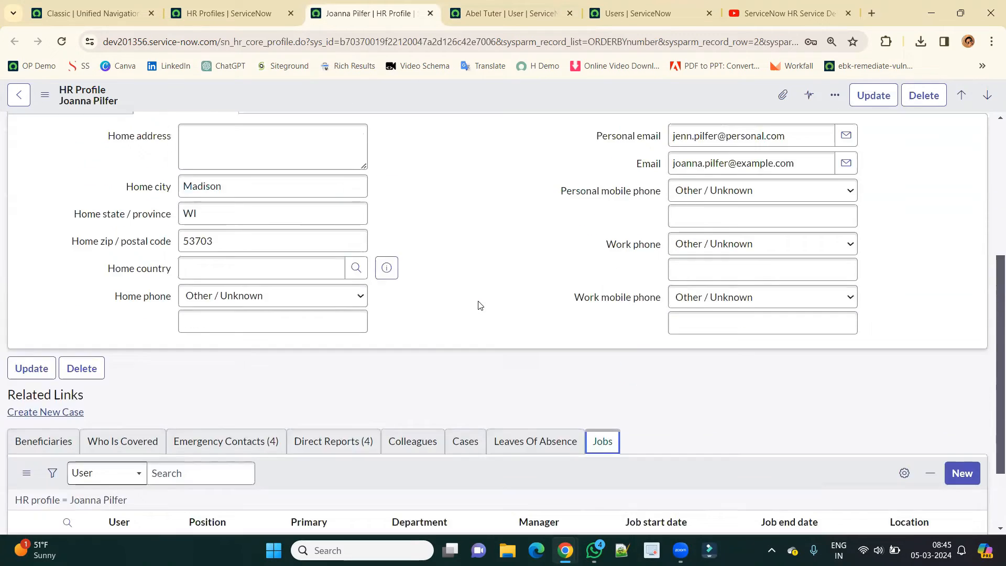
pyautogui.scroll(3)
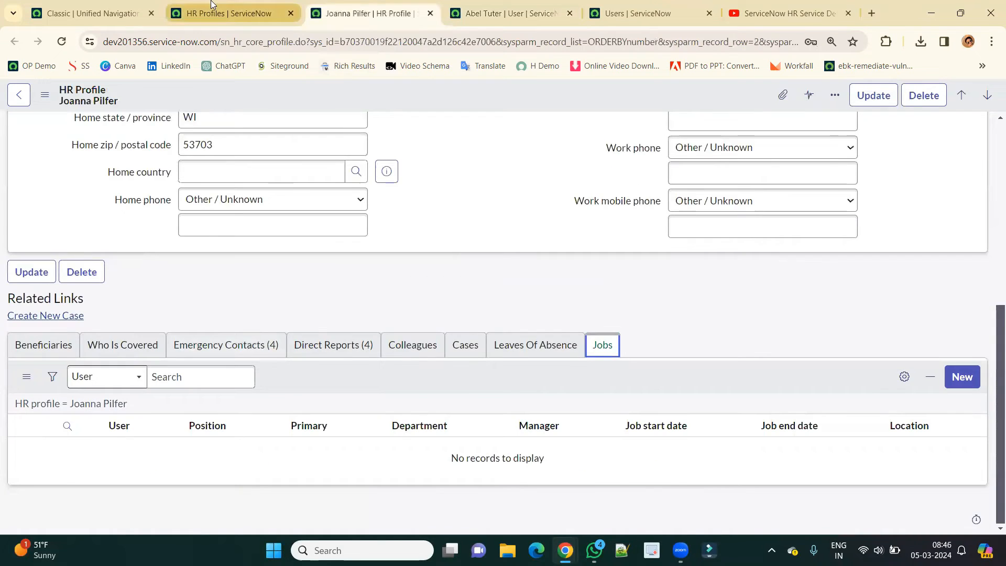
pyautogui.click(226, 13)
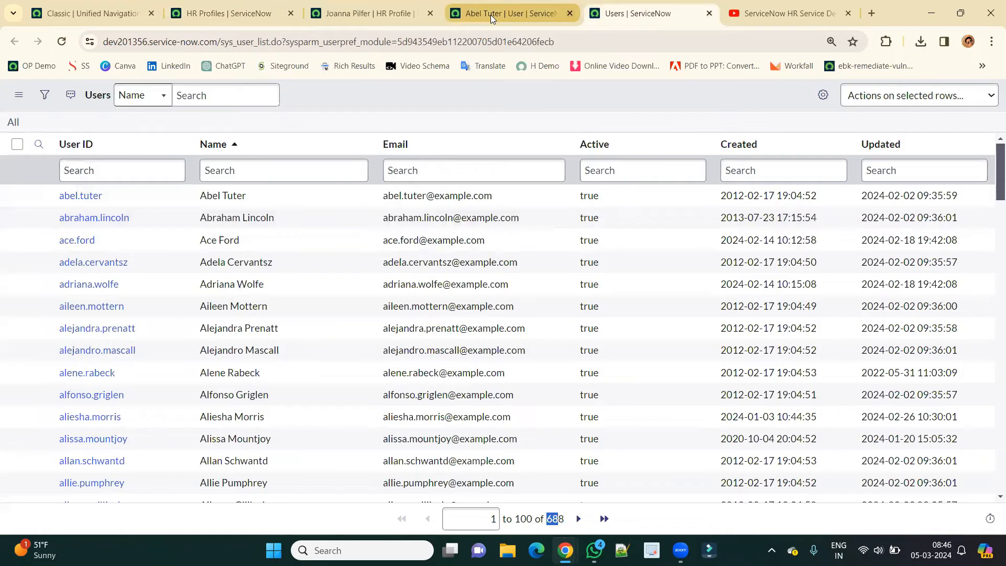
# - Open Abel Tuter's user record and scroll down to his 25 roles and Related Links
pyautogui.click(80, 196)
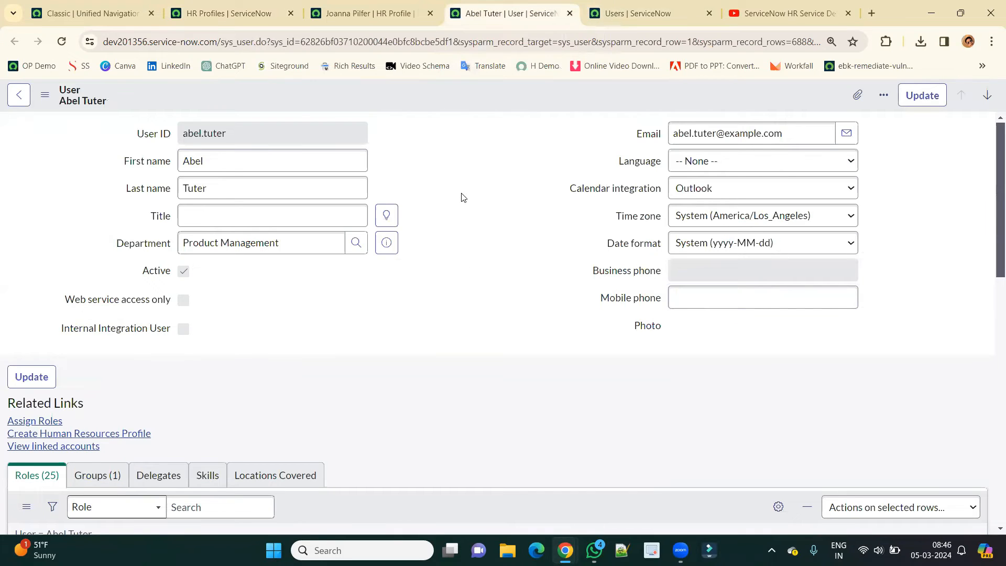
pyautogui.scroll(-3)
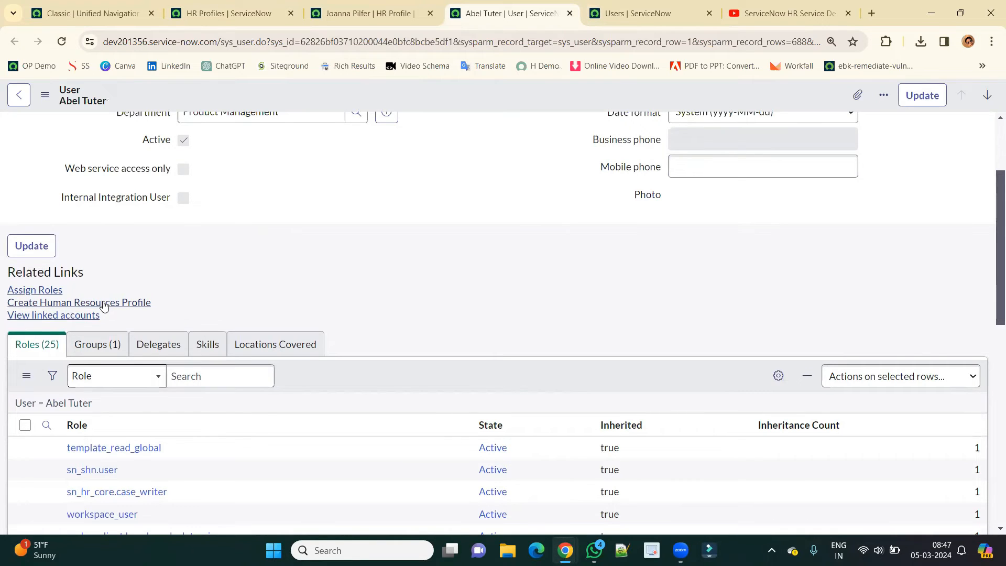
# - Create HR profile HRP0001010 for Abel Tuter via Create Human Resources Profile and look through the form
pyautogui.click(79, 302)
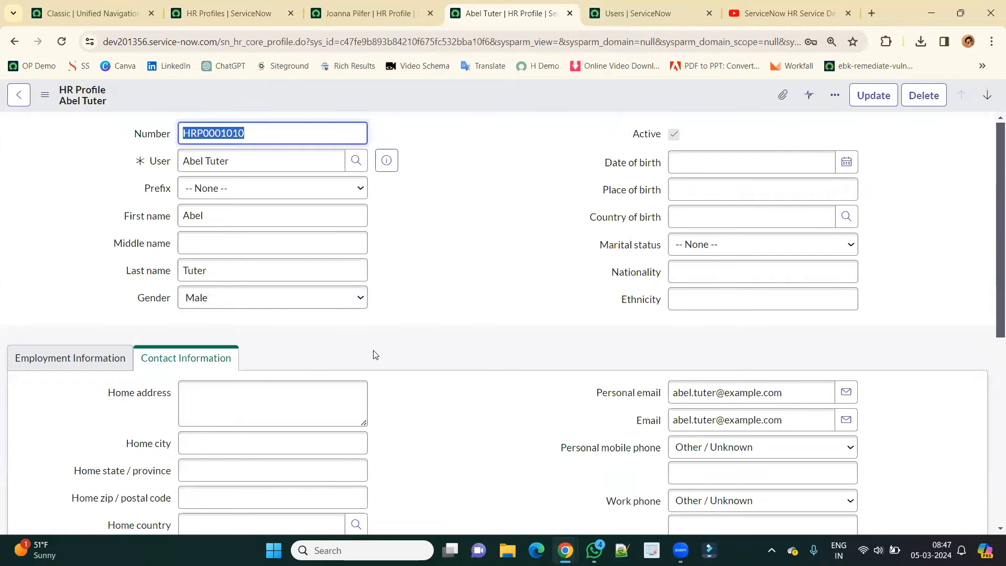
pyautogui.moveTo(86, 144)
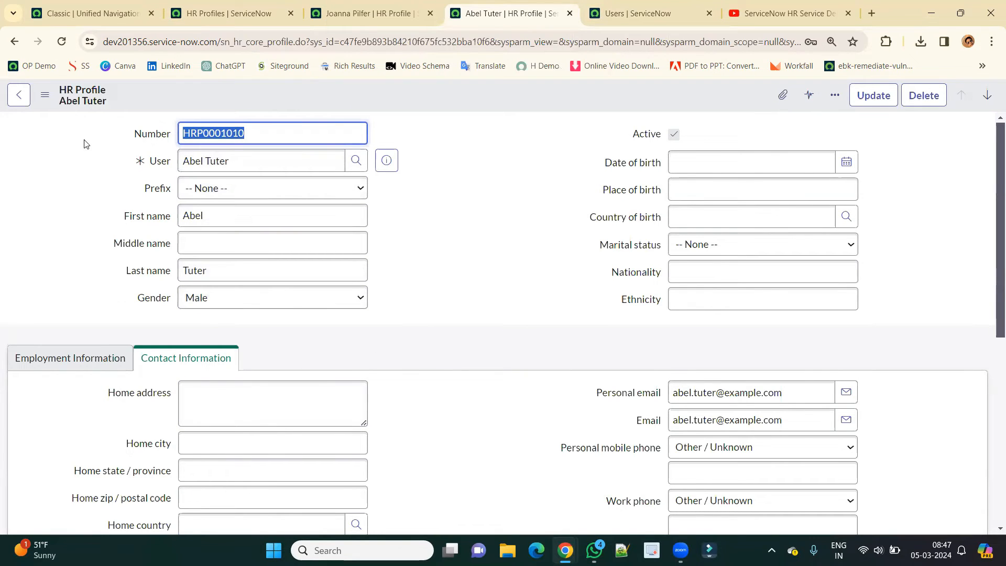
pyautogui.scroll(-3)
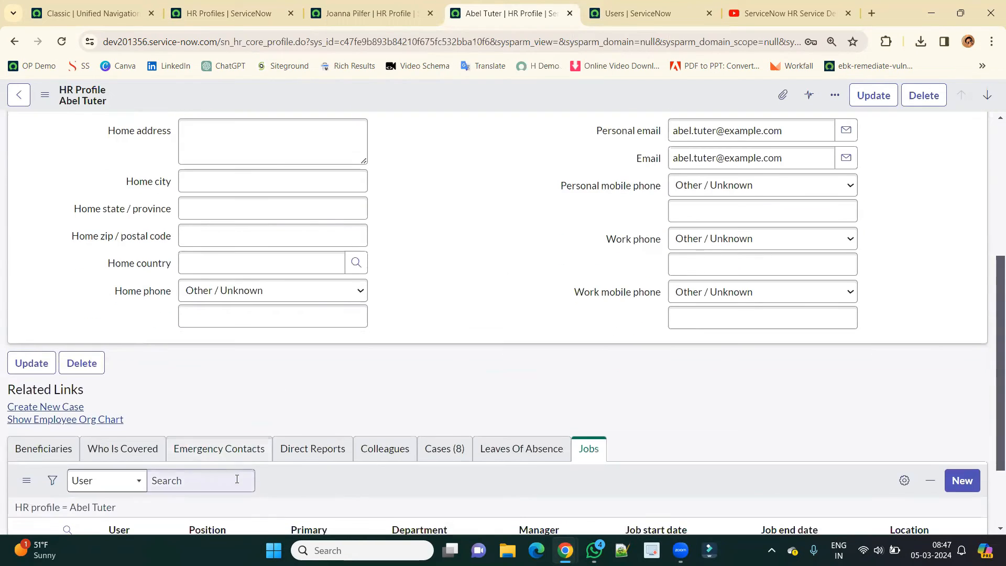
pyautogui.scroll(3)
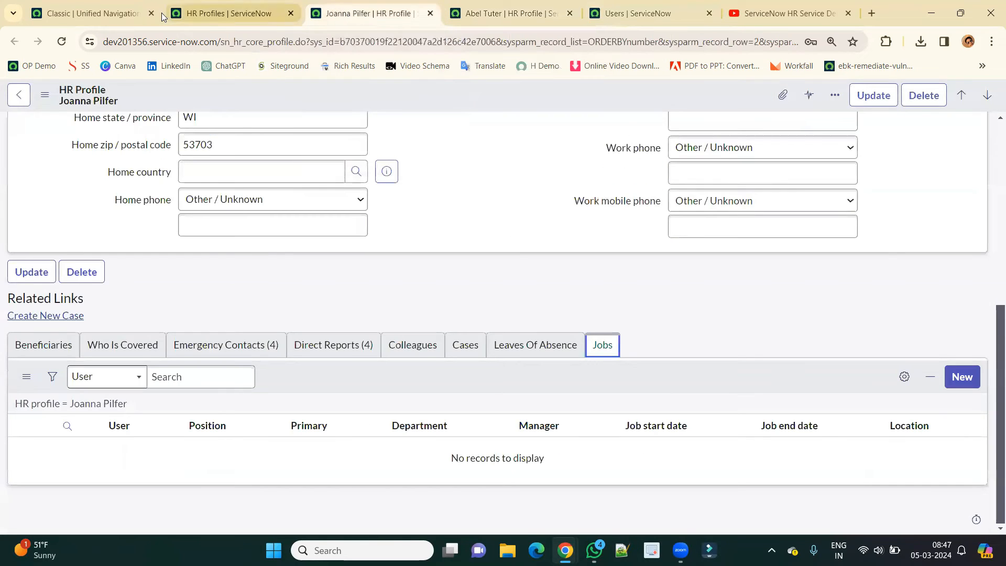
# - From the Classic Unified Navigation tab, open HR Profile > Generate HR Profiles, showing 85 pending profiles
pyautogui.click(89, 13)
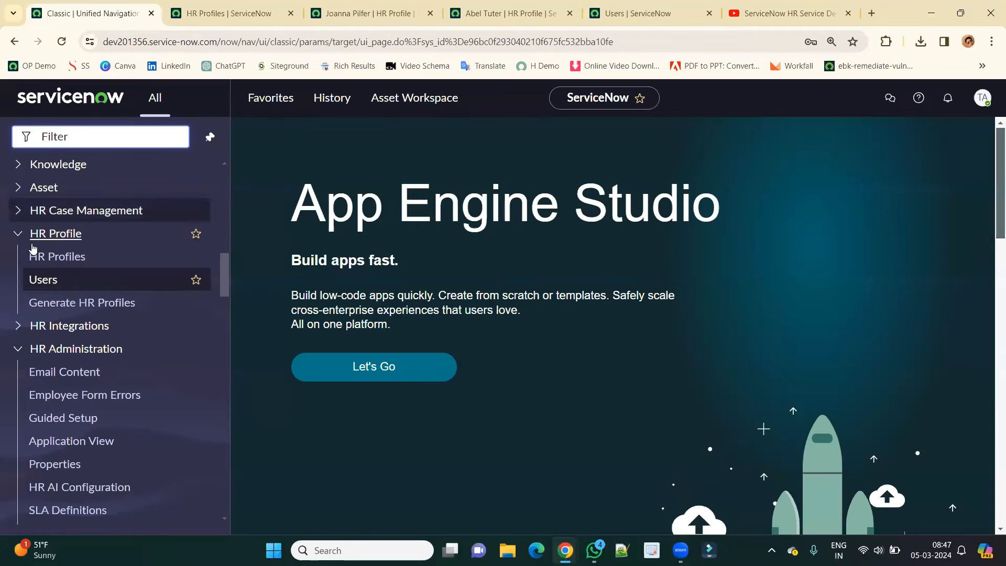
pyautogui.moveTo(82, 303)
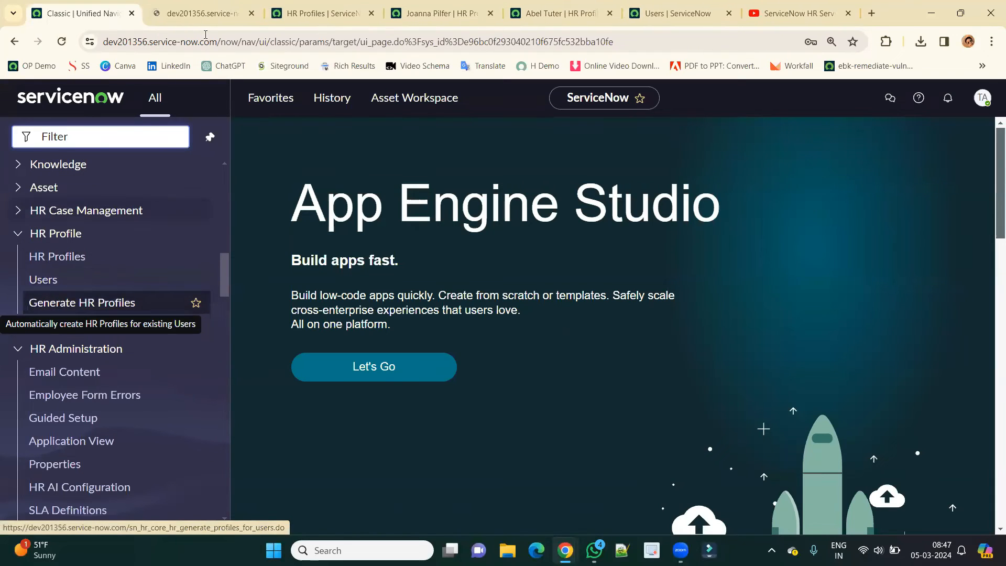
pyautogui.click(81, 302)
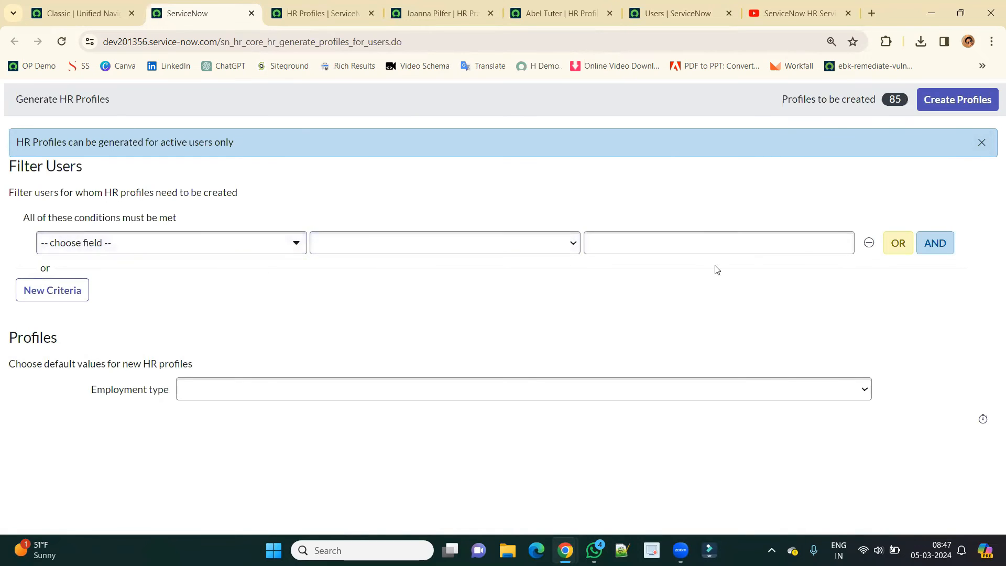
pyautogui.moveTo(727, 224)
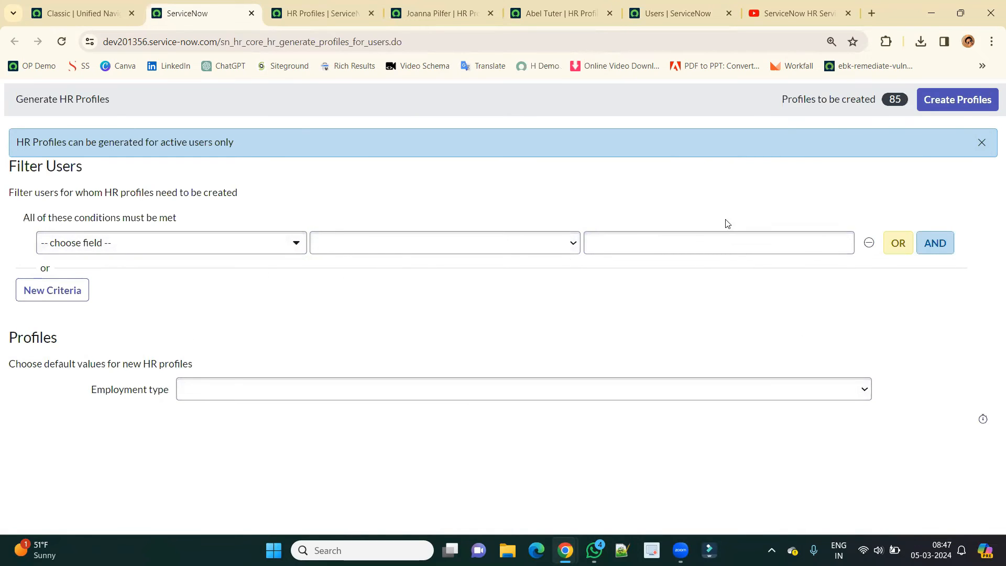
pyautogui.moveTo(880, 104)
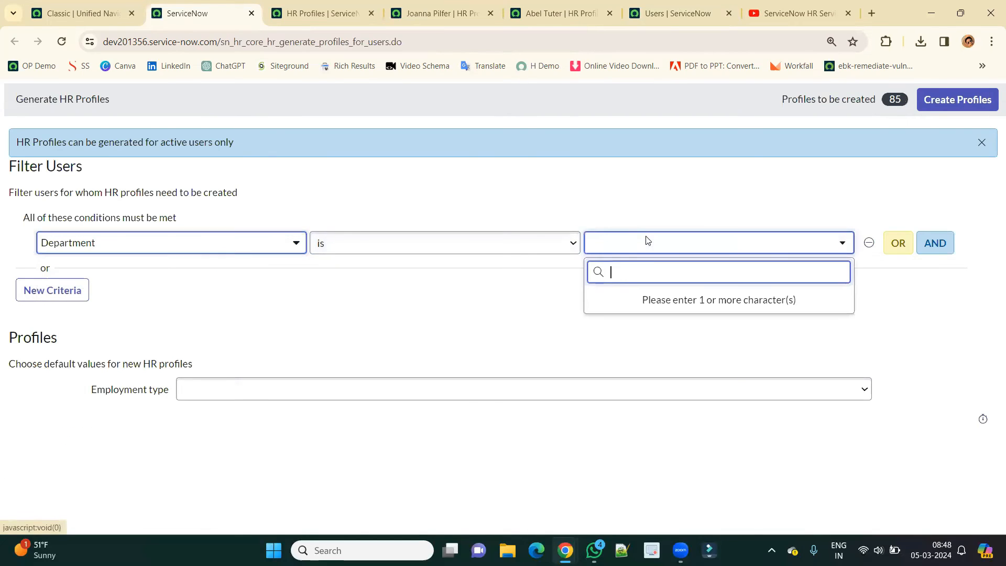
# - Filter on Department is HR, create the eight profiles, and show HRP0001011–HRP0001018
pyautogui.write('HR')
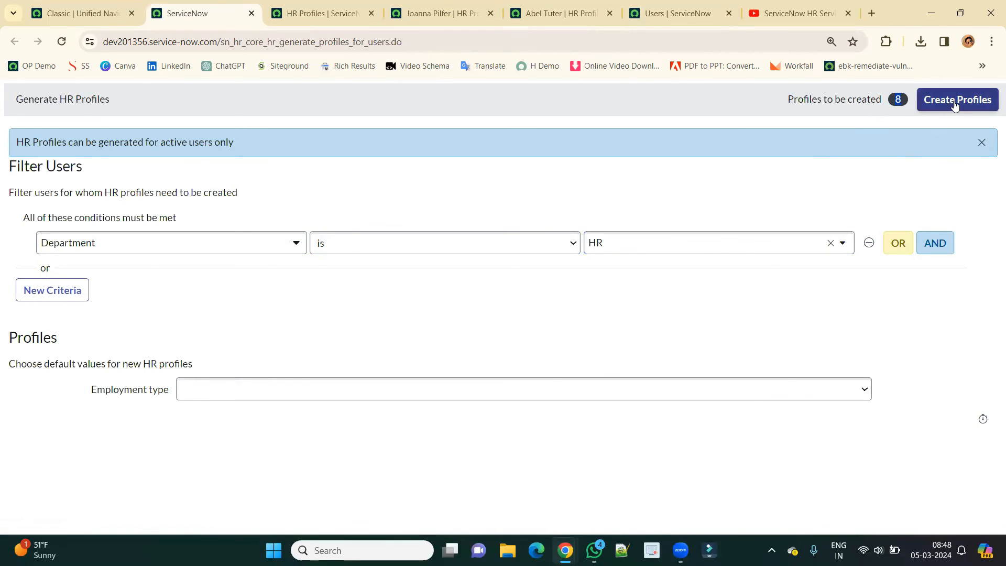
pyautogui.click(958, 100)
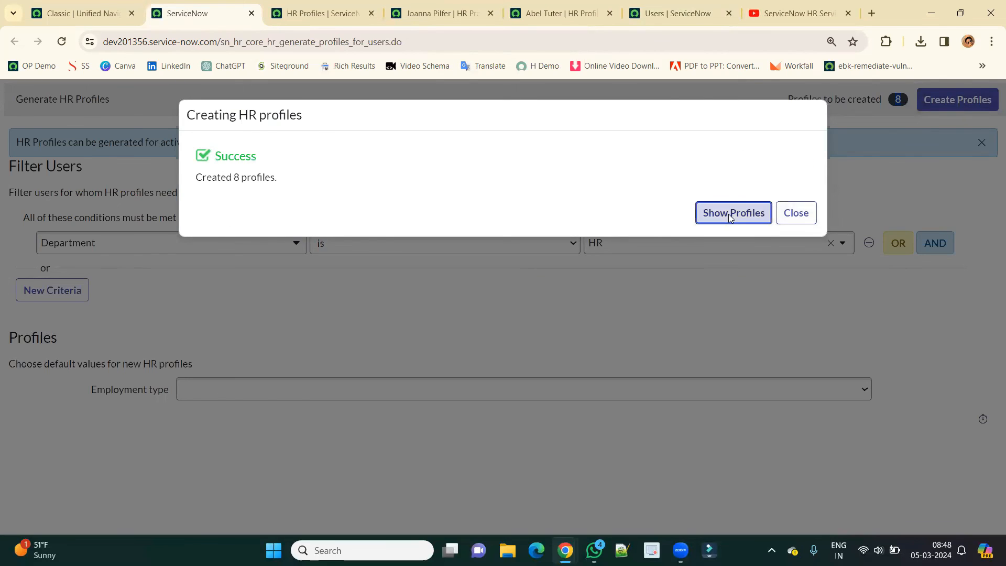
pyautogui.click(734, 213)
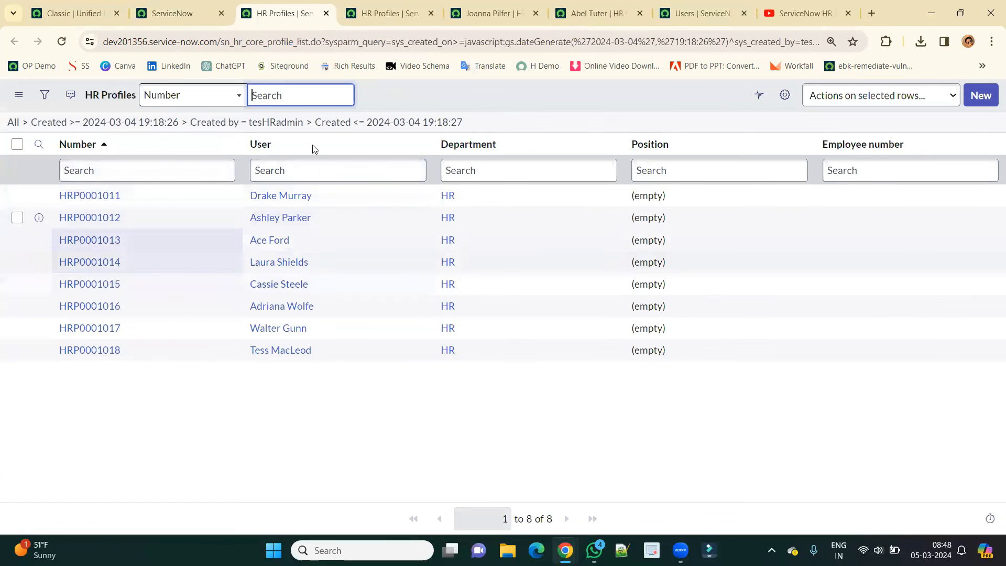
pyautogui.moveTo(441, 217)
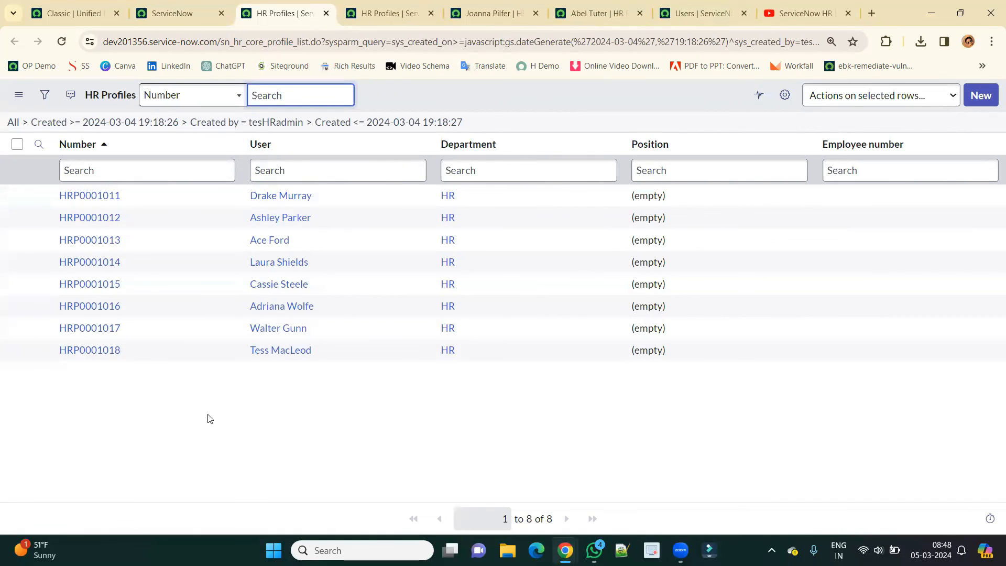
pyautogui.moveTo(515, 20)
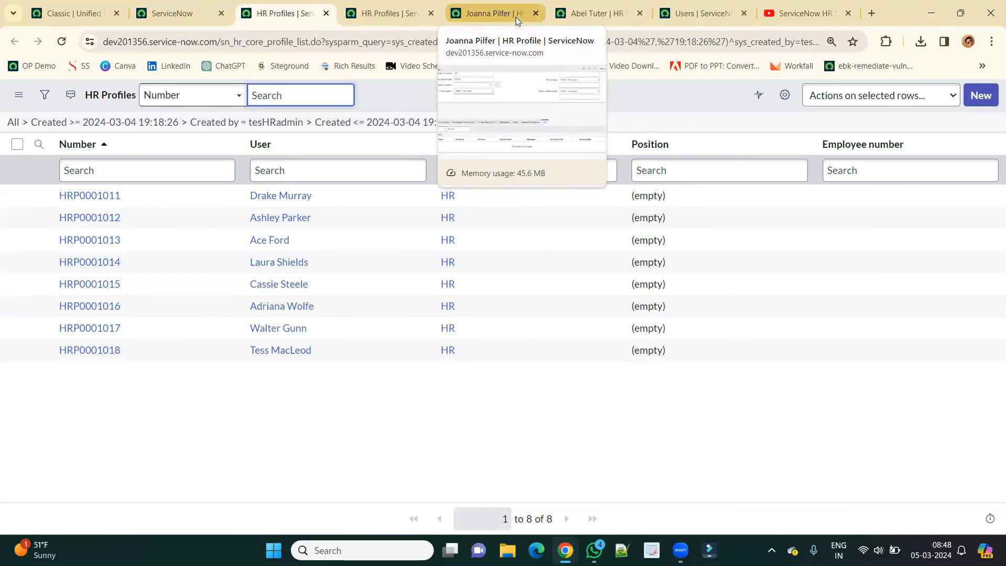